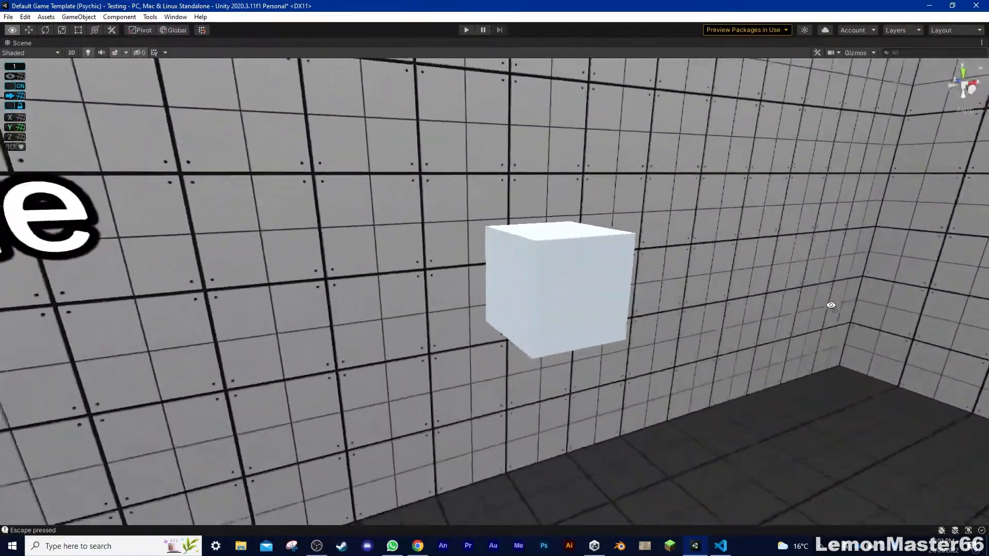
- Reset the cube's Offset Drag to no target and speeds of 1 after reviewing OffsetDrag.cs
{"action": "left_click", "coordinate": [465, 30]}
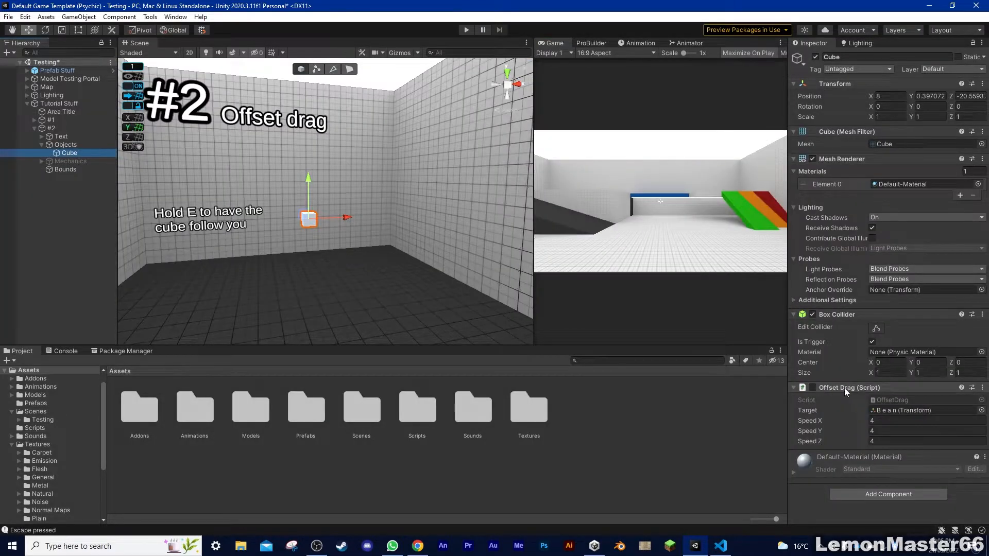
{"action": "mouse_move", "coordinate": [440, 252]}
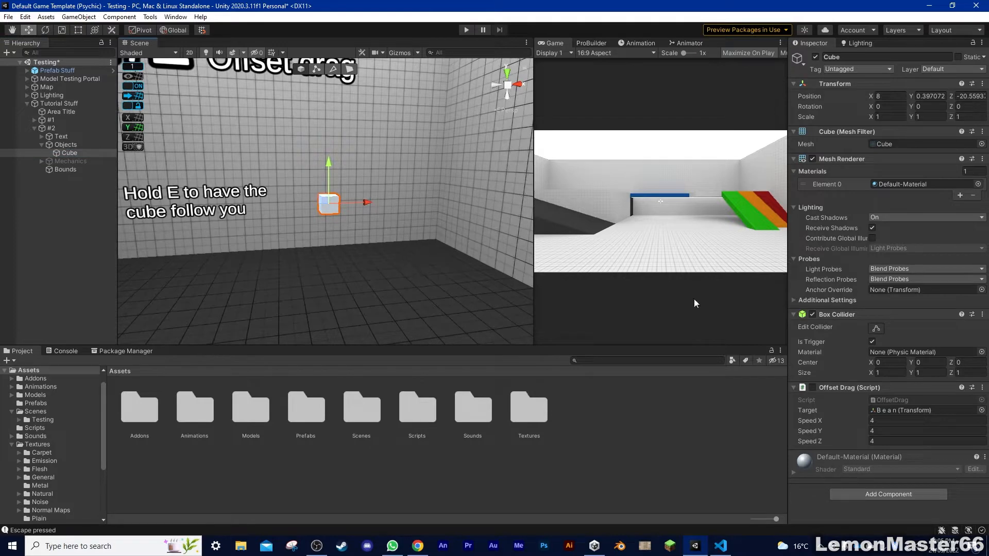
{"action": "left_click", "coordinate": [793, 387]}
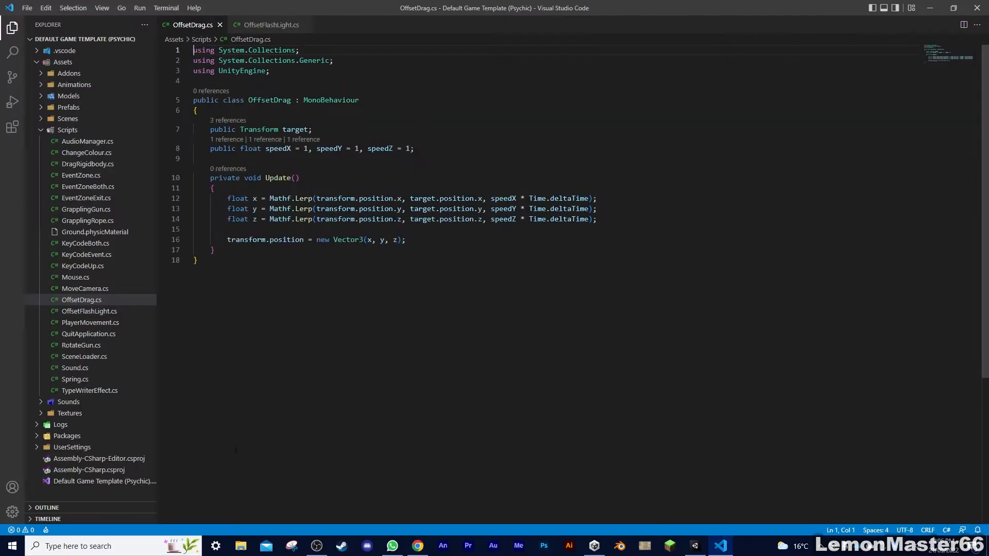
{"action": "left_click", "coordinate": [693, 546]}
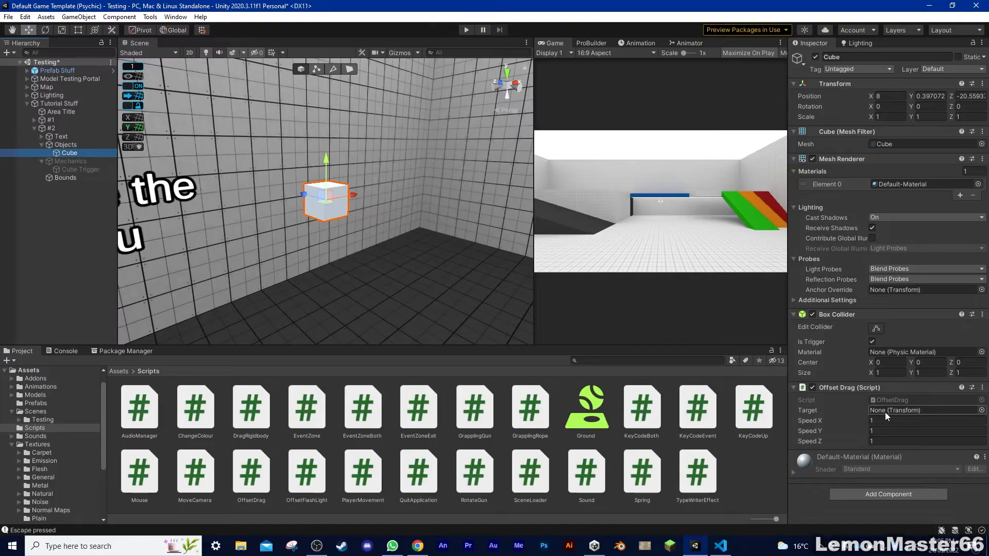
- Enter Play mode with the Game view maximized showing the tiled room
{"action": "left_click", "coordinate": [26, 70]}
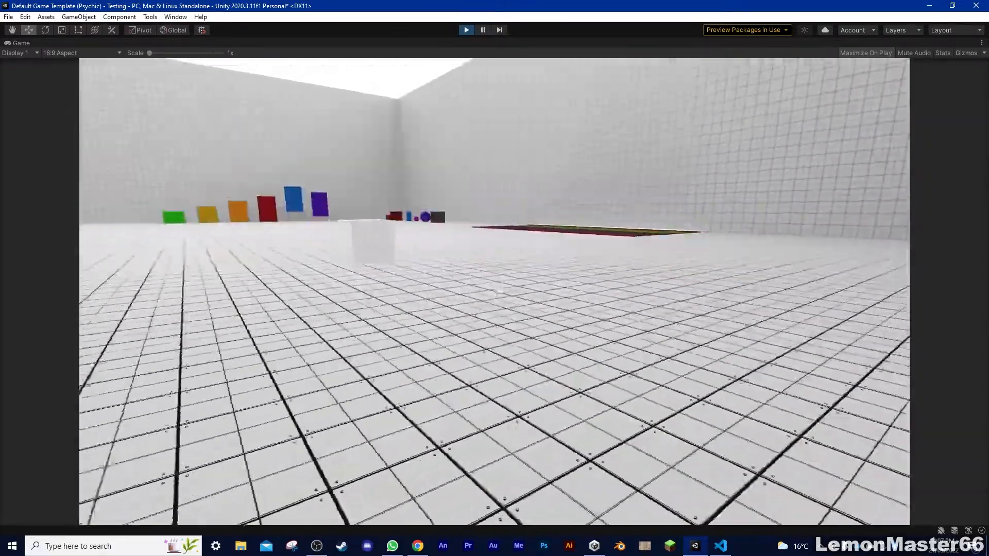
- Jump the player, then exit Play mode to retarget the cube at Bean with X speed 3, Y speed 0
{"action": "key", "text": "space"}
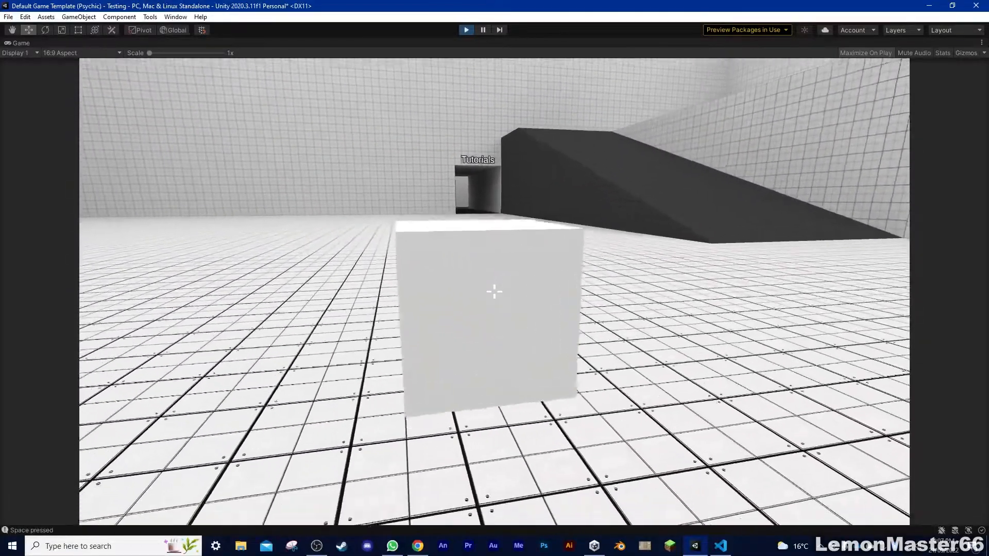
{"action": "key", "text": "escape"}
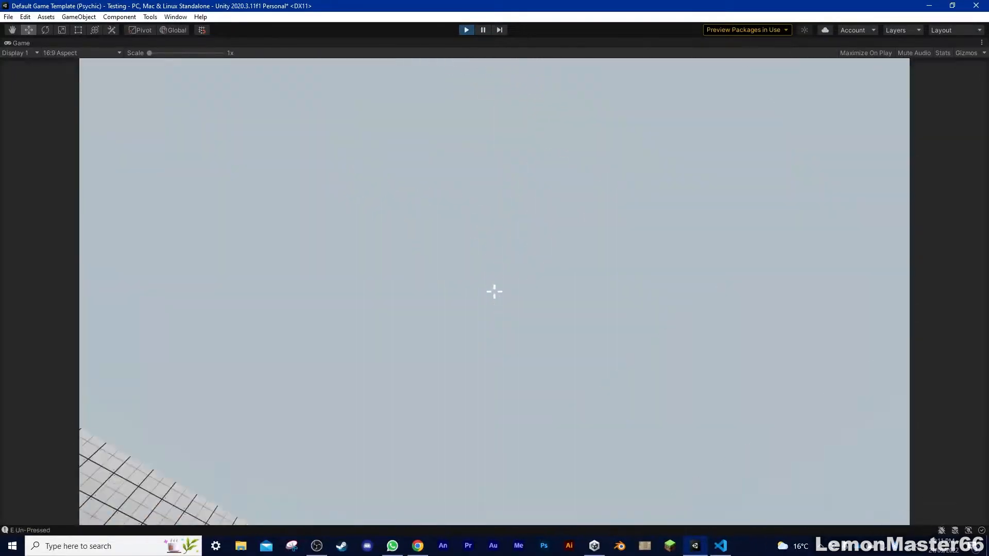
{"action": "key", "text": "space"}
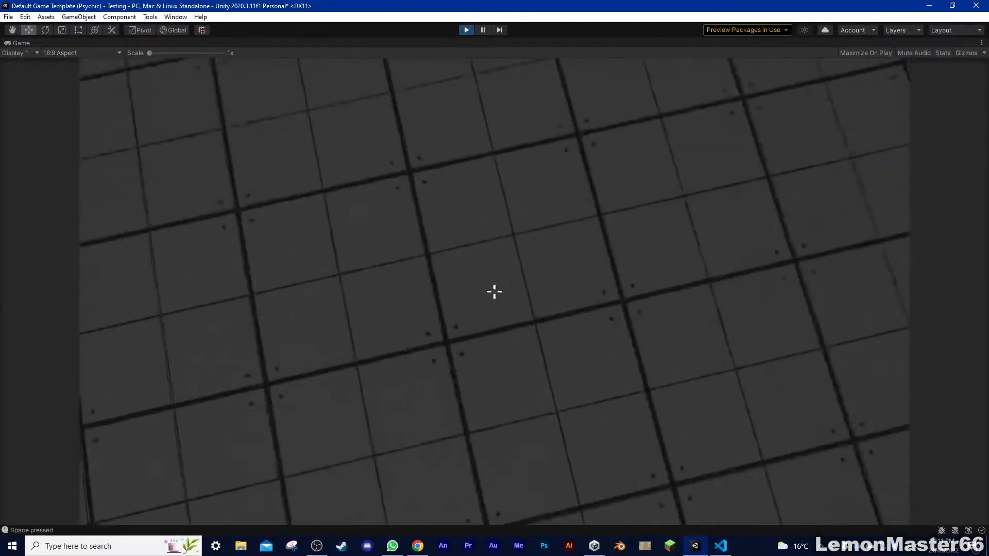
{"action": "key", "text": "Escape"}
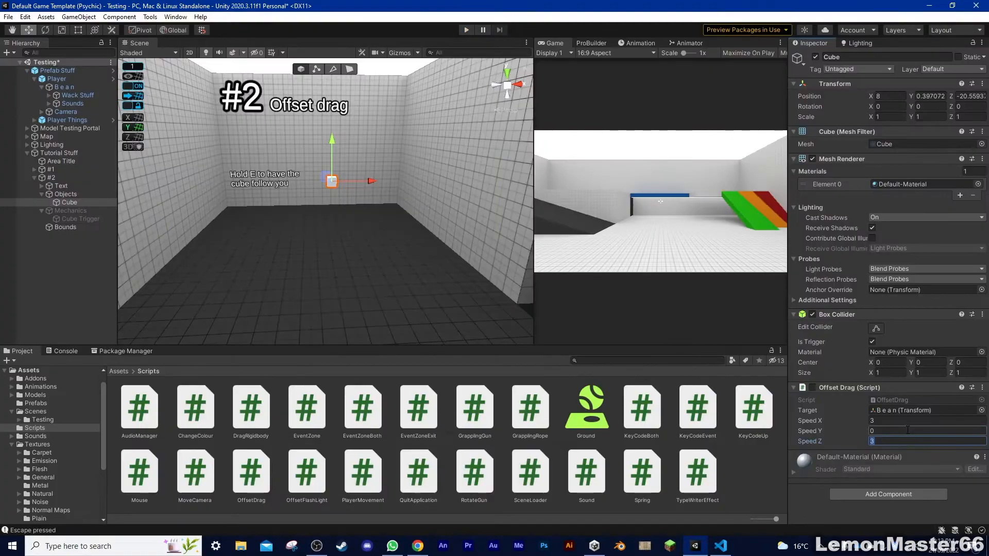
- Expand Player Things > Footstep System > Triggers to show the Footstep Cube objects
{"action": "left_click", "coordinate": [466, 30]}
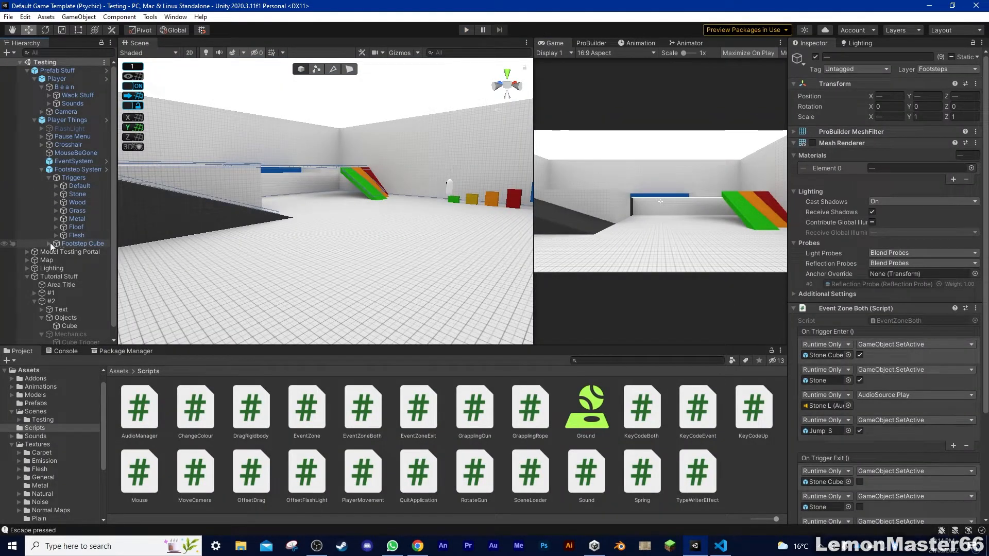
- Select the Stone Cube, start Play mode, and jump the player to watch it trail
{"action": "left_click", "coordinate": [84, 260]}
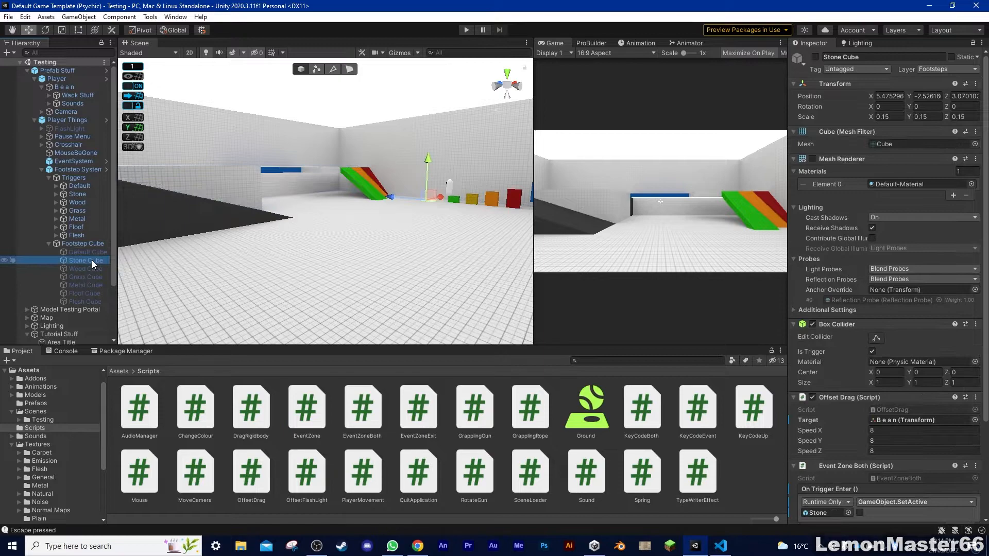
{"action": "left_click", "coordinate": [812, 159]}
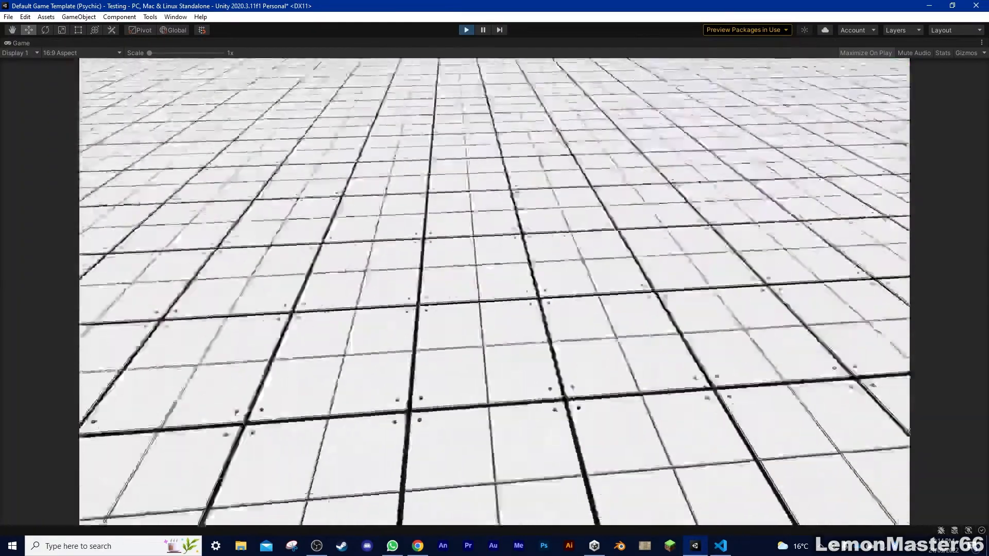
{"action": "key", "text": "space"}
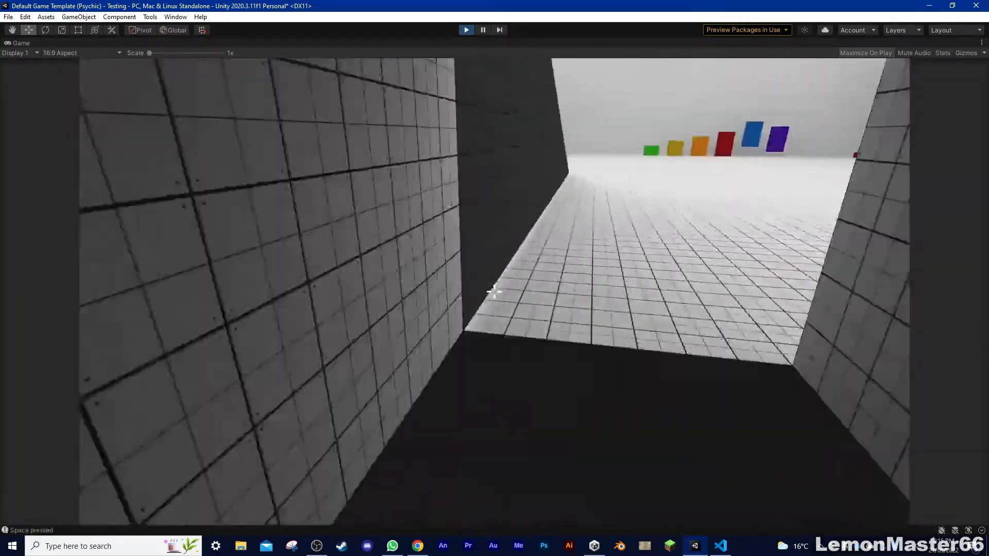